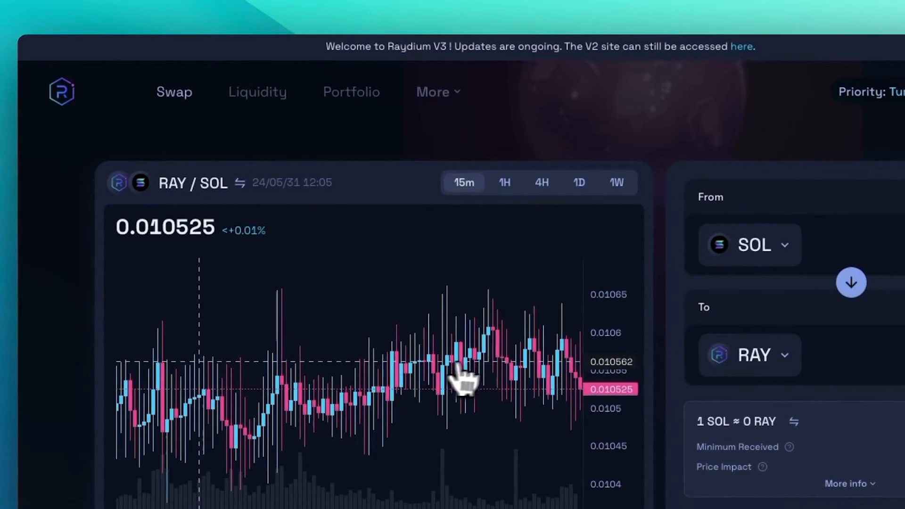
Step: Go from the RAY/SOL swap chart to the Liquidity Pools list
{"action": "left_click", "coordinate": [256, 93]}
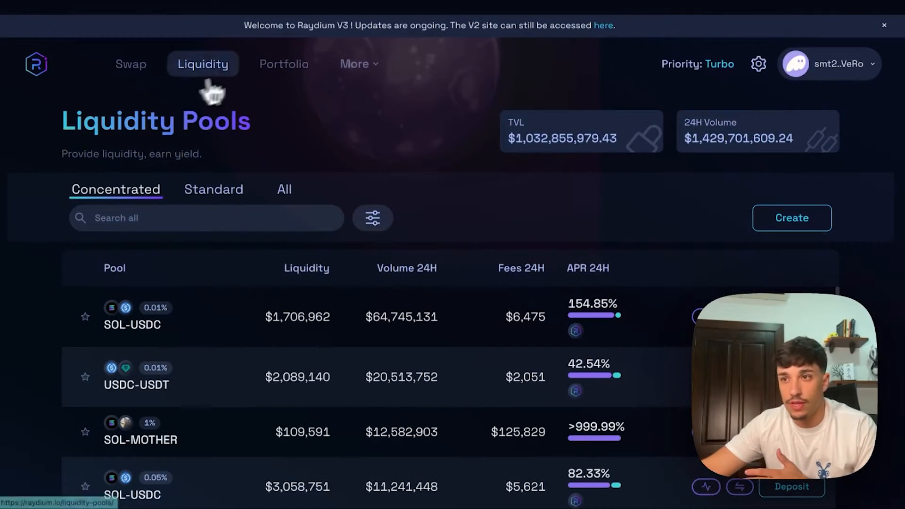
Step: Create a new pool, choosing Standard AMM, and continue to its SOL/RAY setup form
{"action": "left_click", "coordinate": [792, 218]}
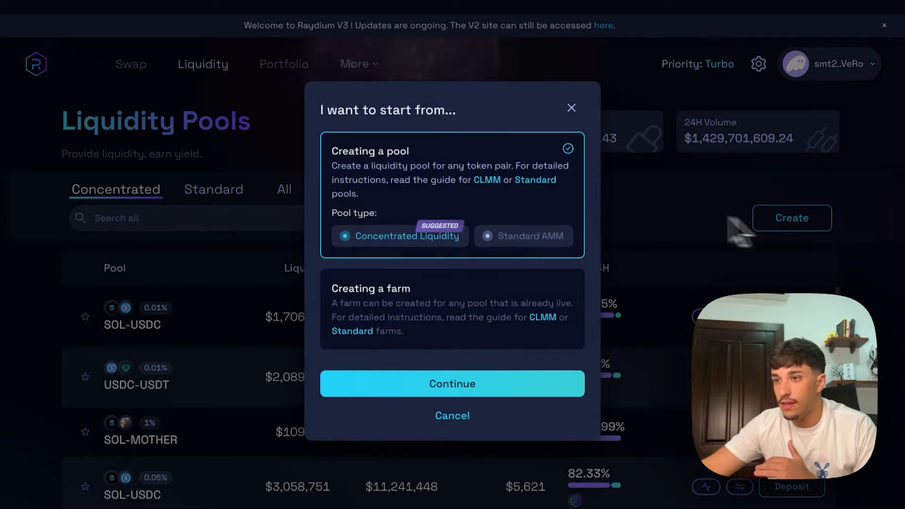
{"action": "mouse_move", "coordinate": [476, 277]}
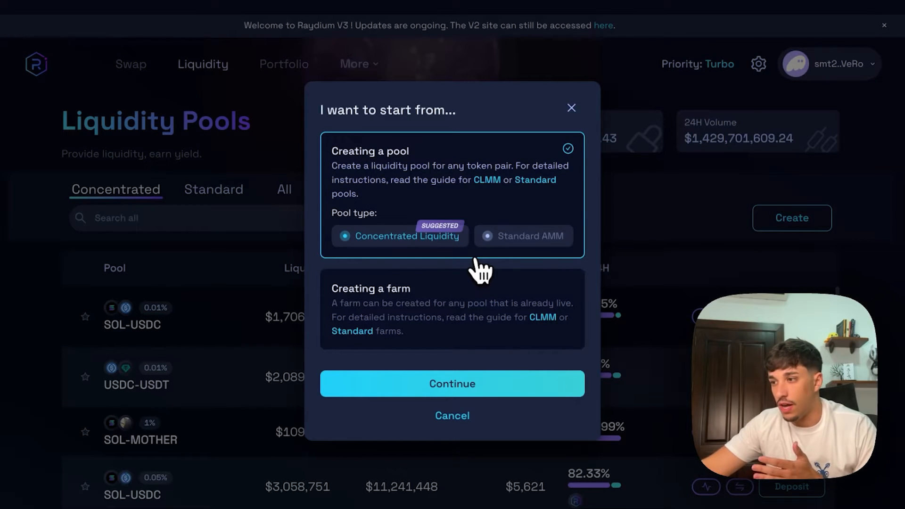
{"action": "left_click", "coordinate": [523, 236]}
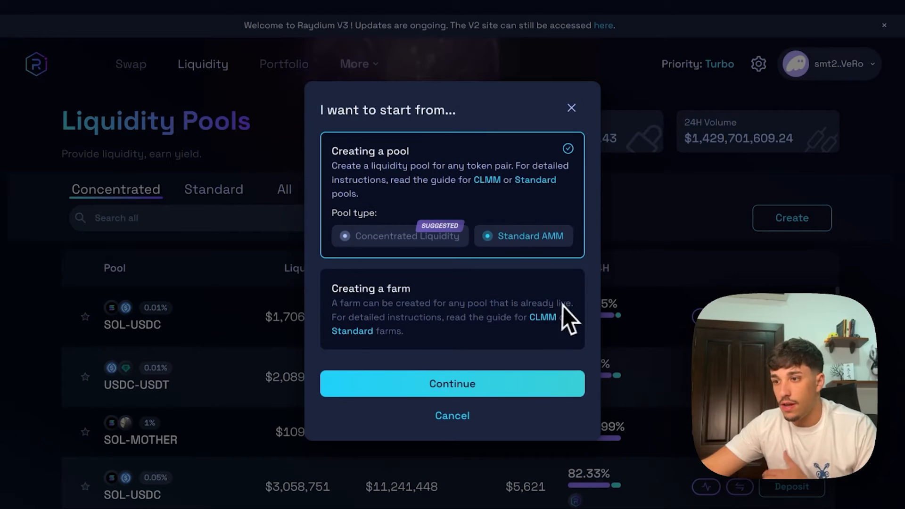
{"action": "left_click", "coordinate": [453, 384]}
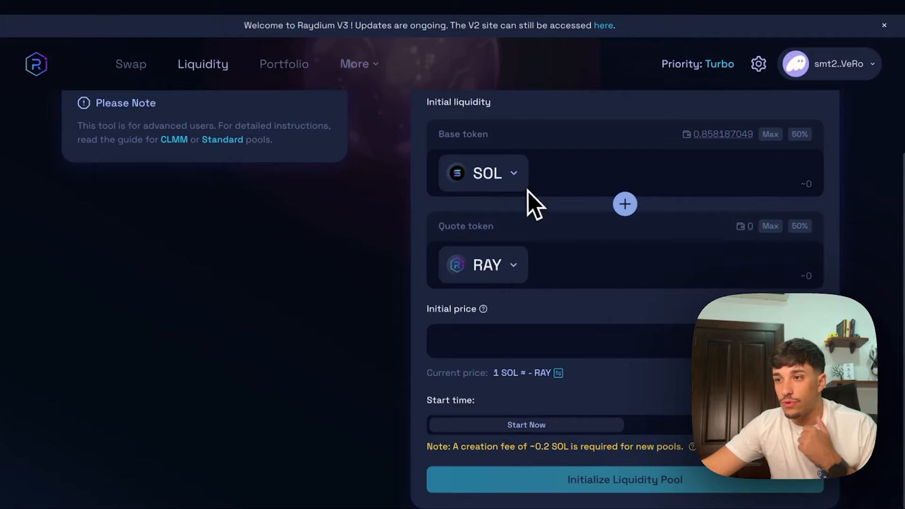
{"action": "mouse_move", "coordinate": [549, 263]}
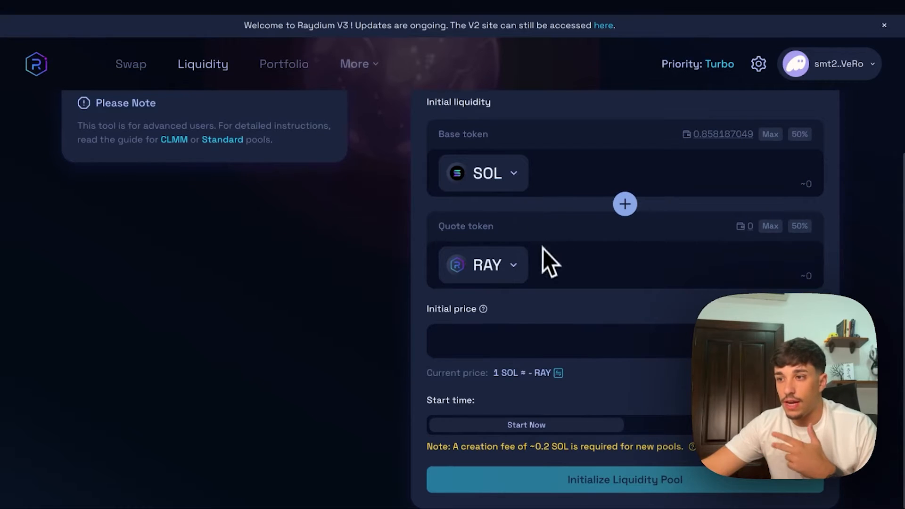
{"action": "mouse_move", "coordinate": [500, 350]}
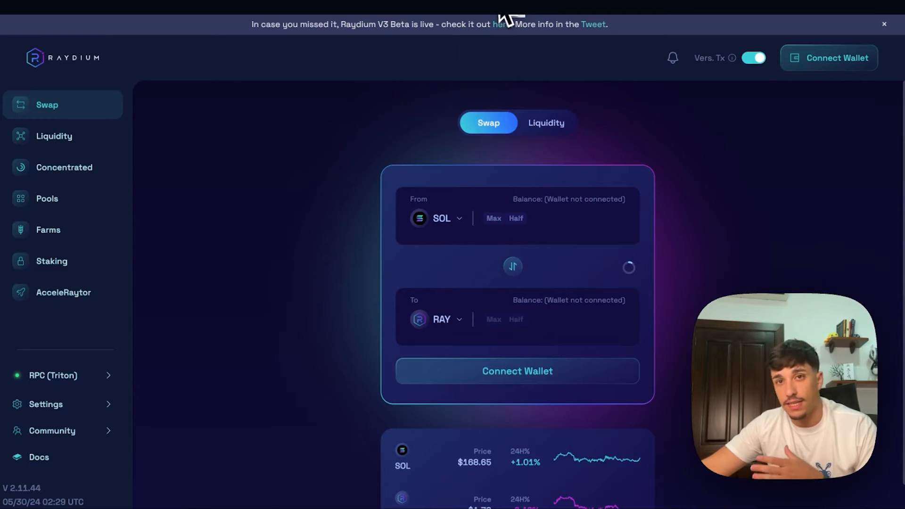
{"action": "mouse_move", "coordinate": [500, 83]}
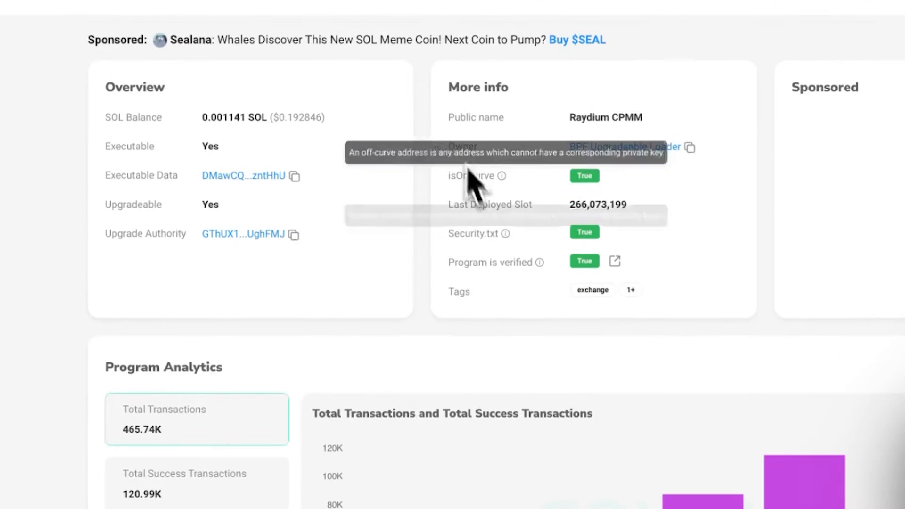
Step: Scroll through the Raydium CPMM program details on Solscan
{"action": "scroll", "scroll_direction": "down", "scroll_amount": 3}
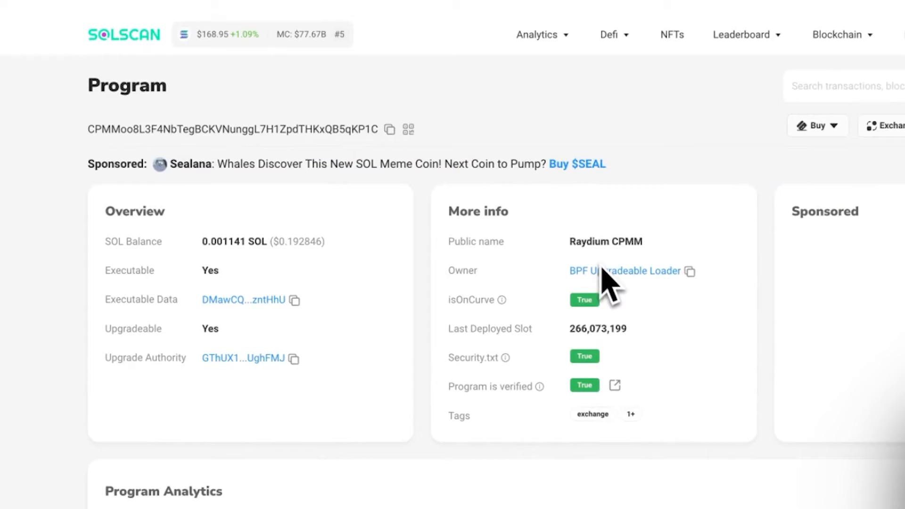
{"action": "scroll", "scroll_direction": "down", "scroll_amount": 3}
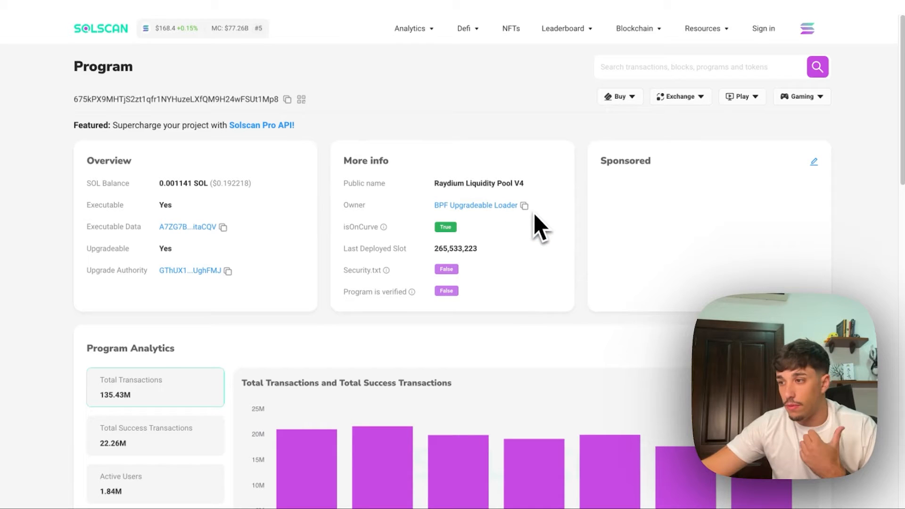
{"action": "scroll", "scroll_direction": "down", "scroll_amount": 3}
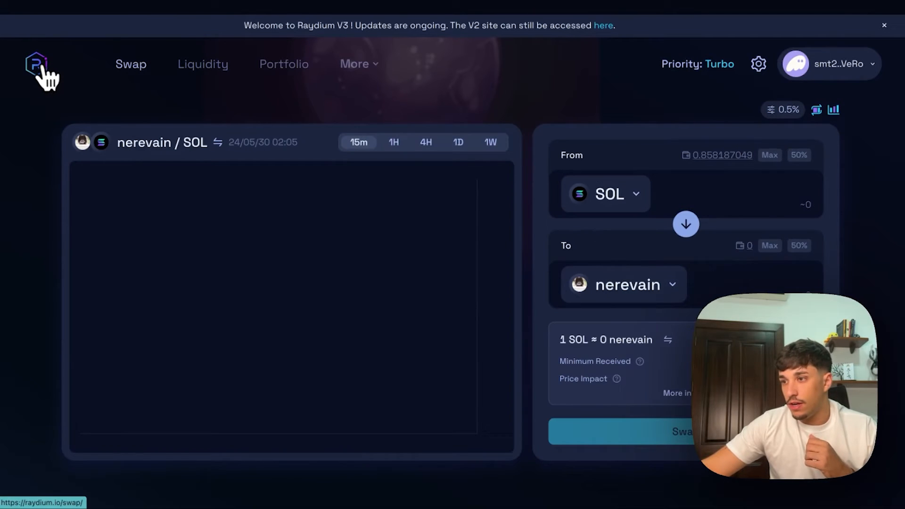
{"action": "left_click", "coordinate": [605, 194]}
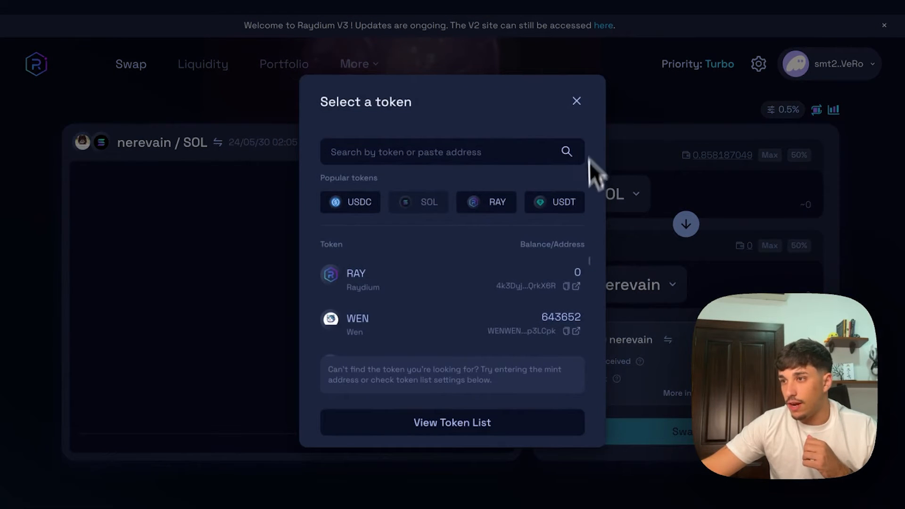
{"action": "mouse_move", "coordinate": [577, 110]}
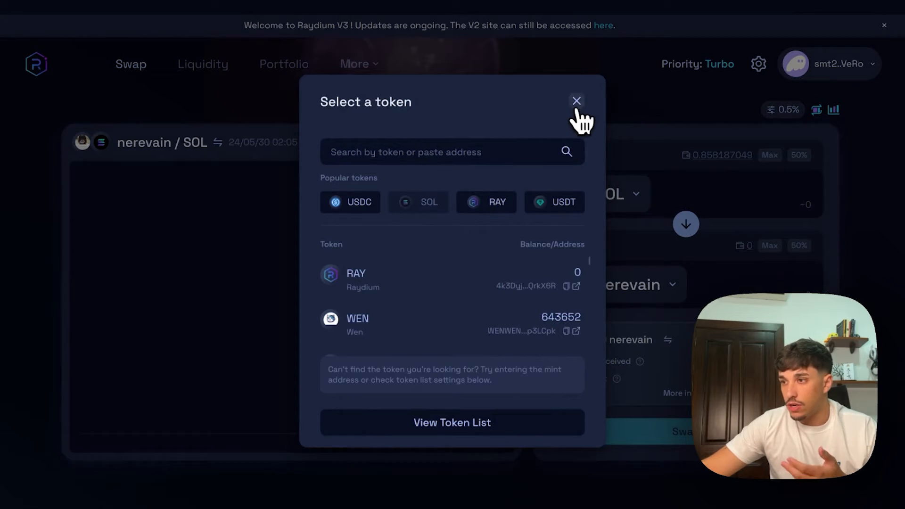
{"action": "left_click", "coordinate": [576, 100]}
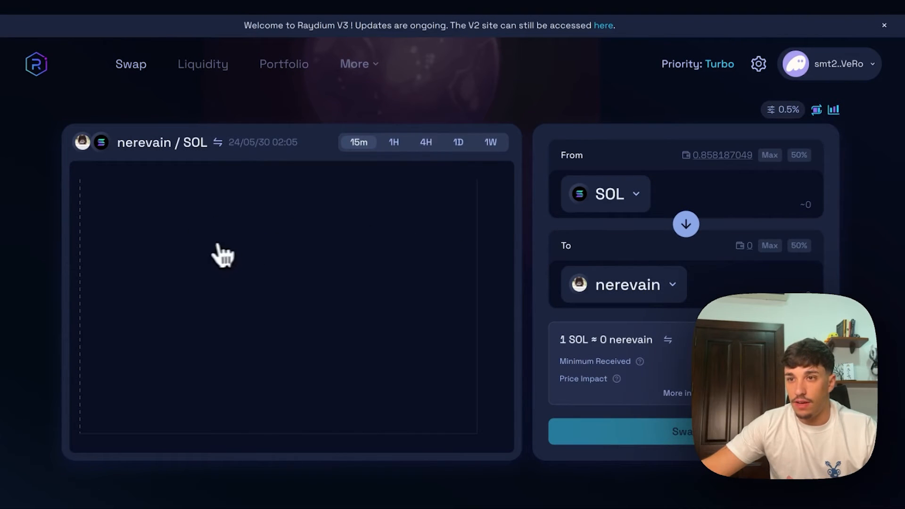
{"action": "mouse_move", "coordinate": [422, 191]}
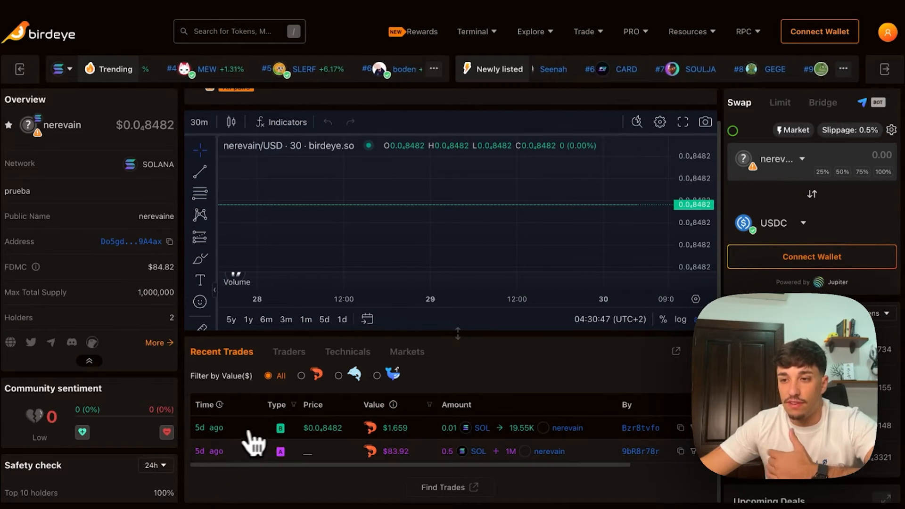
{"action": "mouse_move", "coordinate": [223, 440]}
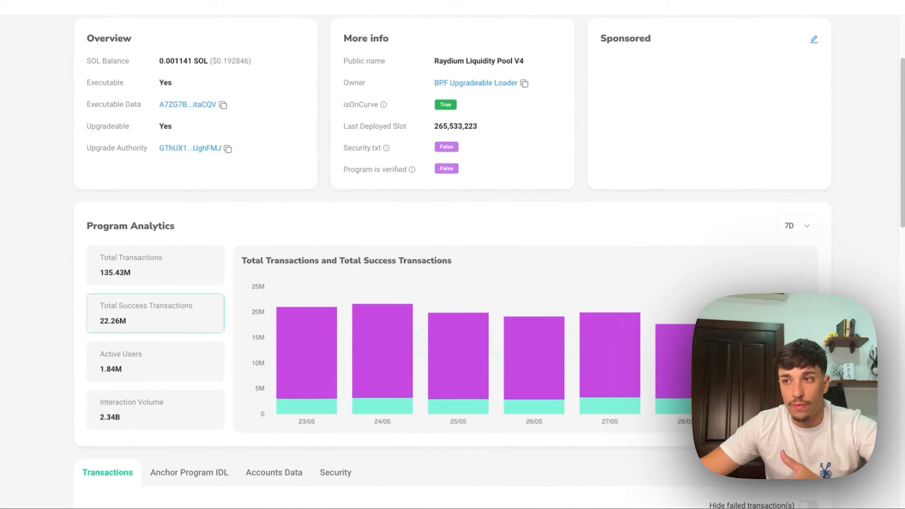
Step: Leave the V4 analytics for tools.smithii.io and start its Create Liquidity Pool tool
{"action": "scroll", "scroll_direction": "down", "scroll_amount": 3}
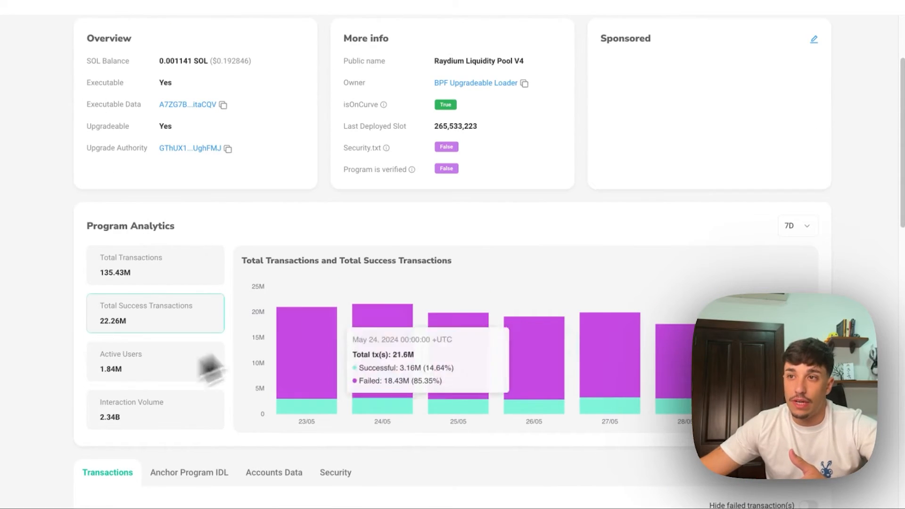
{"action": "scroll", "scroll_direction": "up", "scroll_amount": 3}
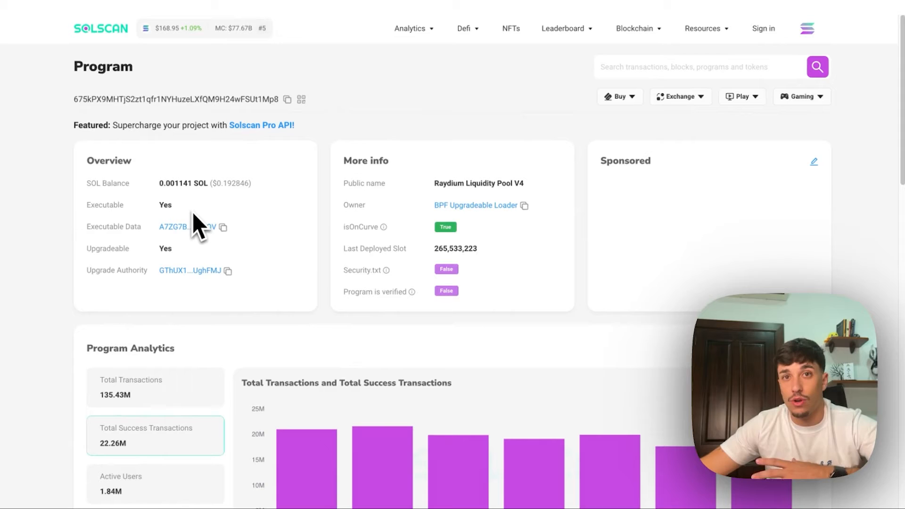
{"action": "mouse_move", "coordinate": [225, 222]}
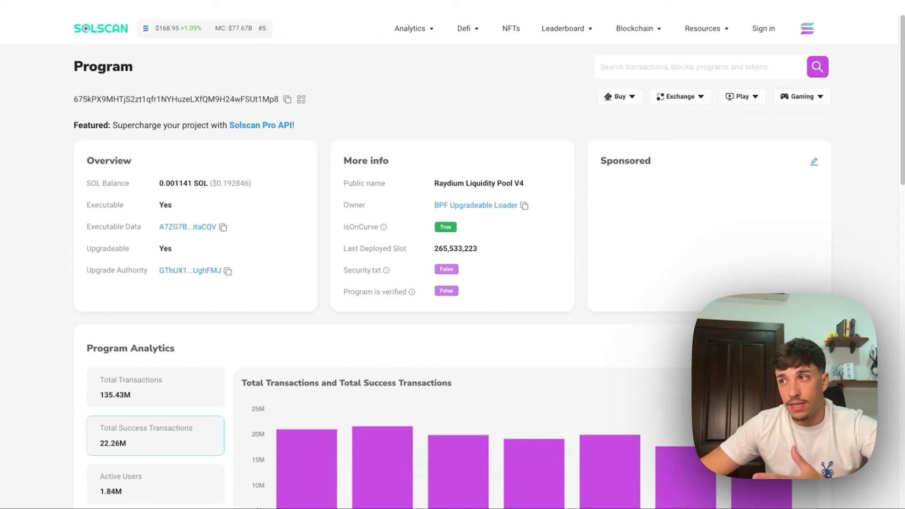
{"action": "type", "text": "tools.smithii.io"}
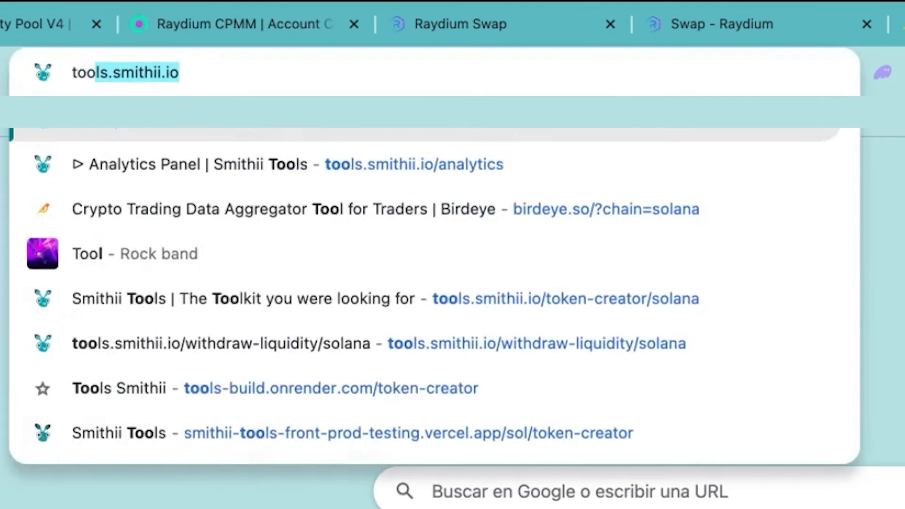
{"action": "key", "text": "Enter"}
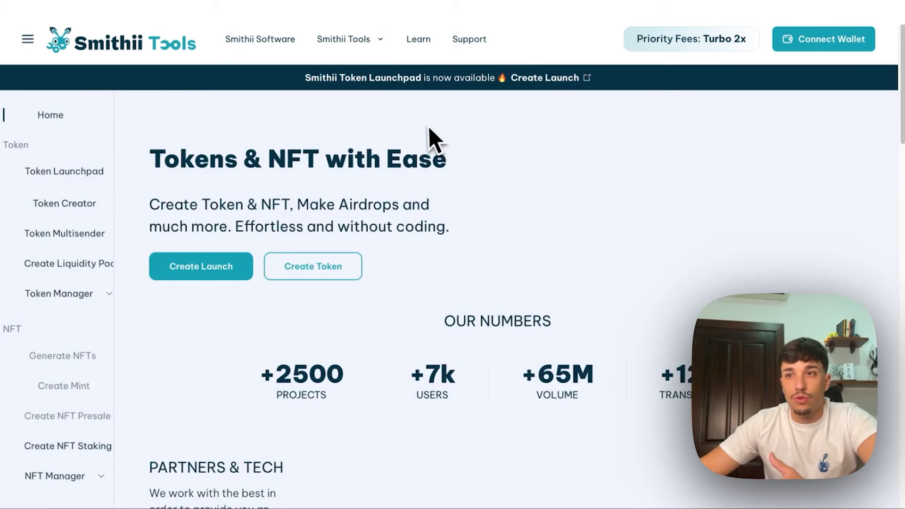
{"action": "left_click", "coordinate": [66, 264]}
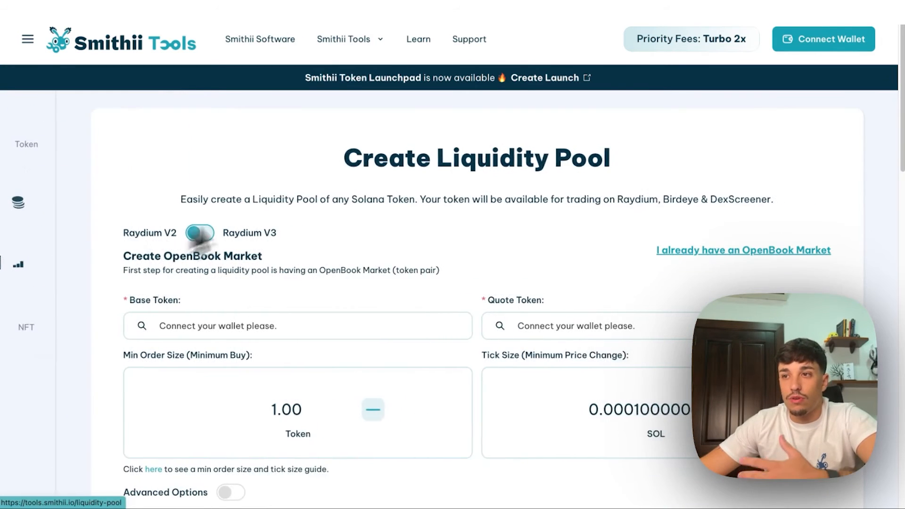
Step: Enable Advanced Options, revealing the 0.4 SOL OpenBook market preset and queue lengths
{"action": "scroll", "scroll_direction": "down", "scroll_amount": 3}
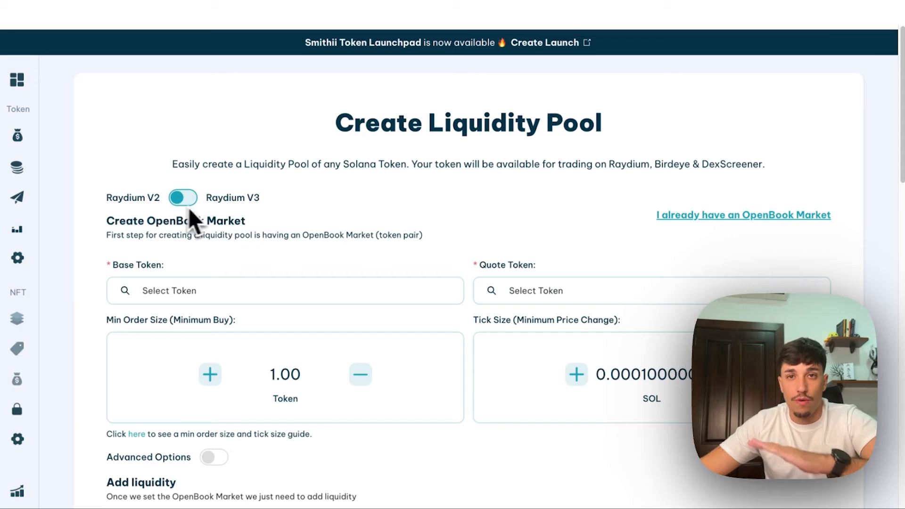
{"action": "scroll", "scroll_direction": "down", "scroll_amount": 3}
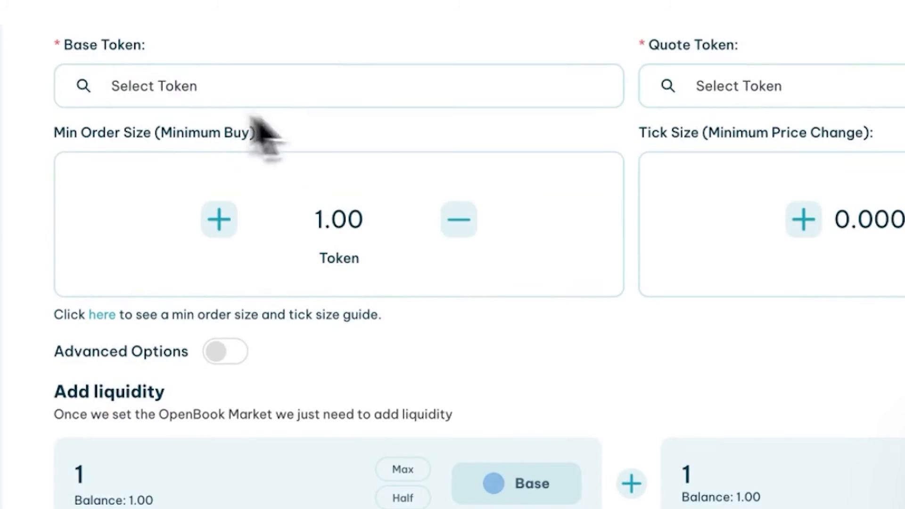
{"action": "left_click", "coordinate": [225, 350]}
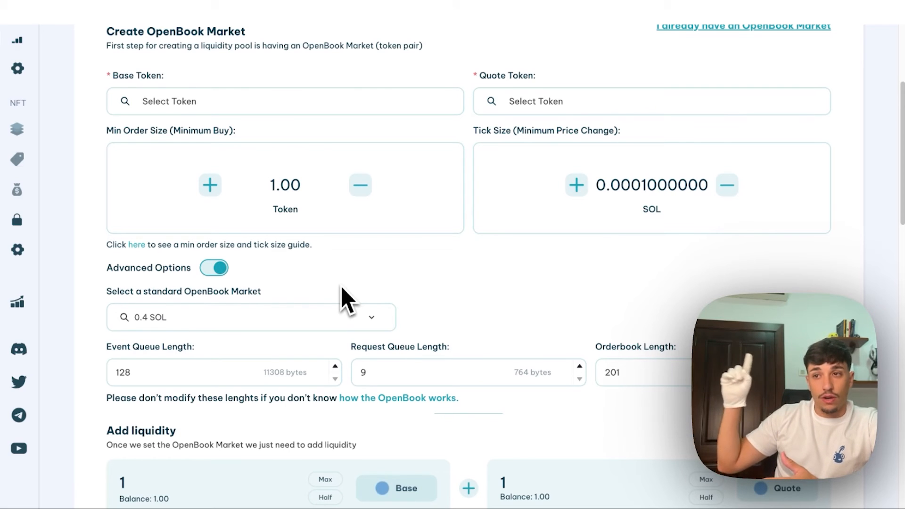
{"action": "scroll", "scroll_direction": "down", "scroll_amount": 3}
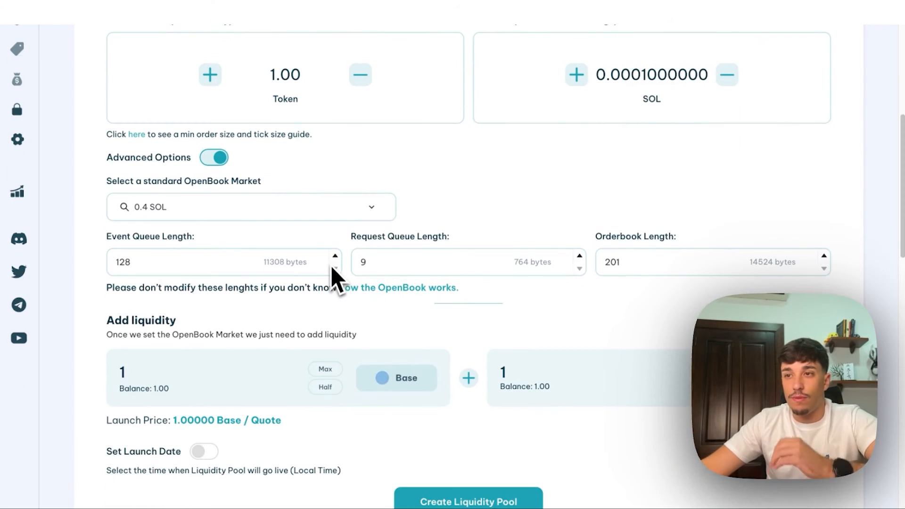
{"action": "scroll", "scroll_direction": "up", "scroll_amount": 3}
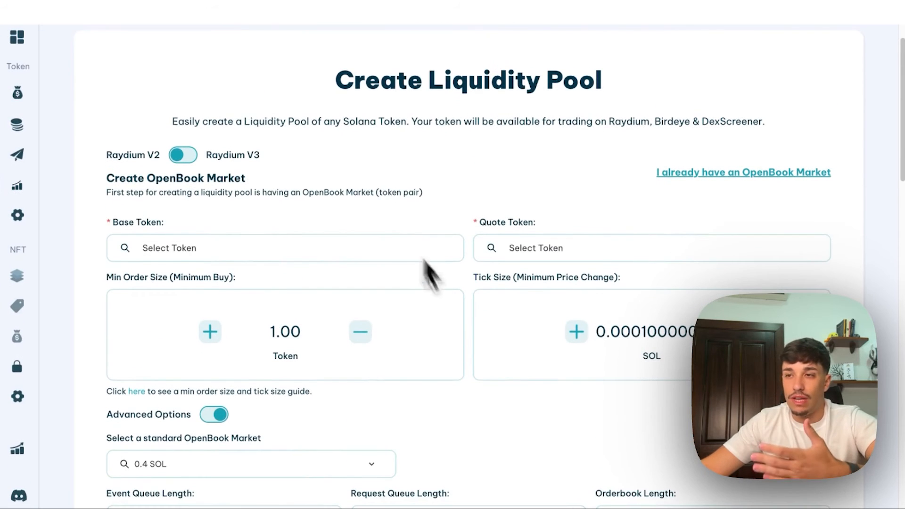
{"action": "scroll", "scroll_direction": "down", "scroll_amount": 3}
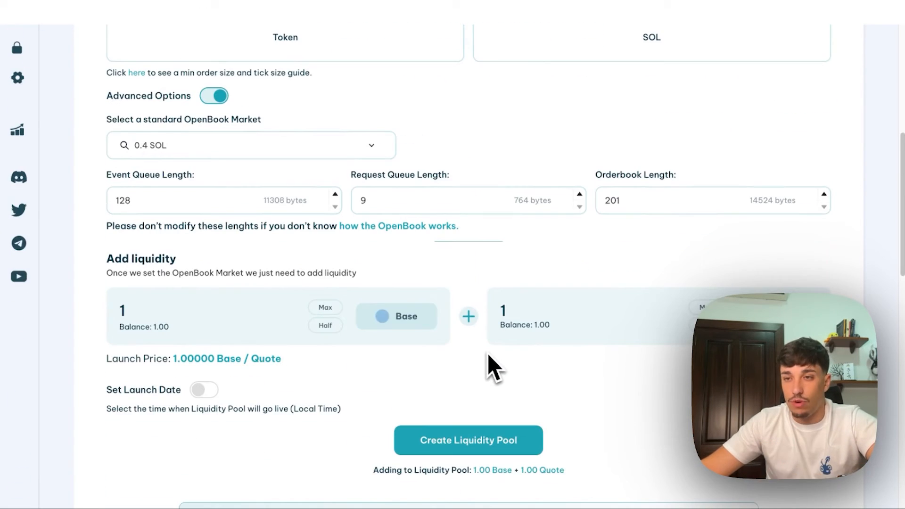